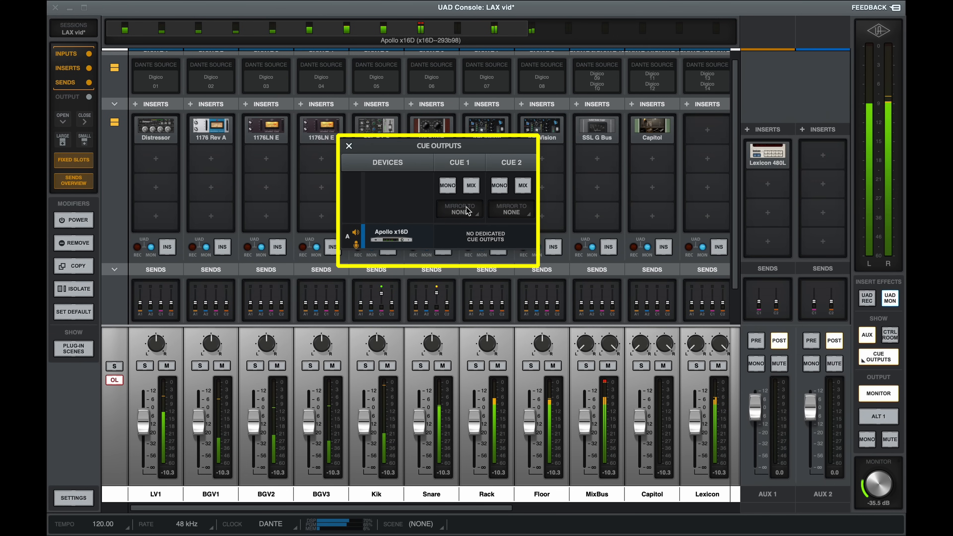
Close the Cue Outputs overview popup over the mixer
left_click(459, 209)
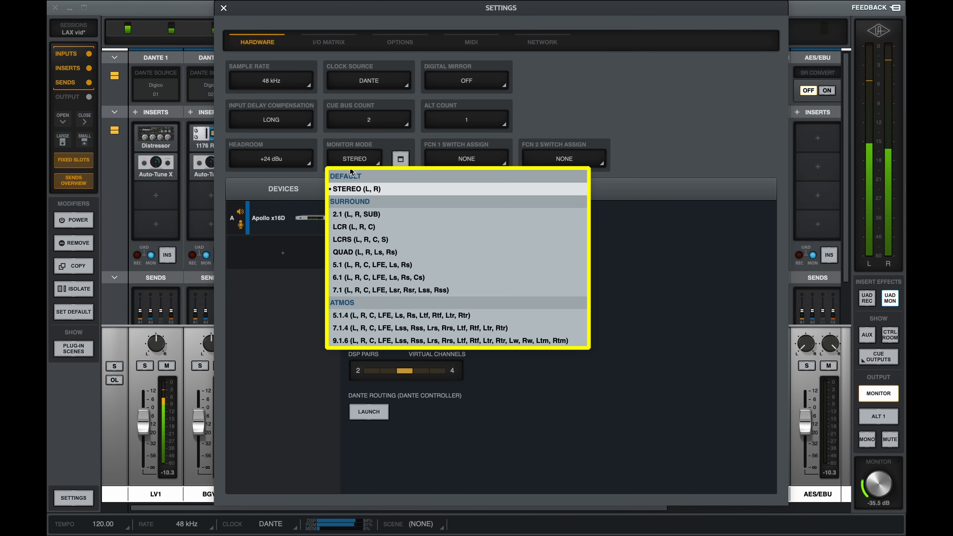
mouse_move(349, 290)
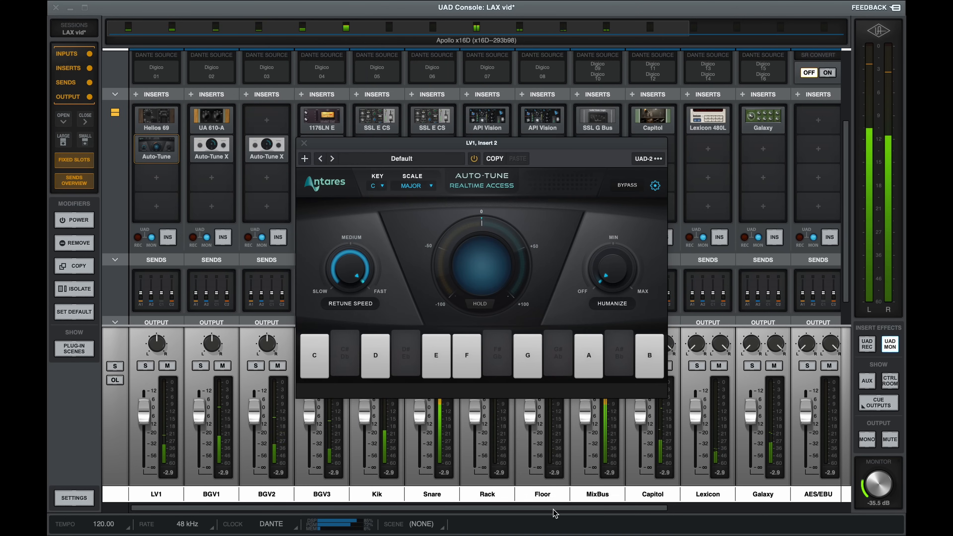
Bring up the Studer A800, Lexicon 224 and Avalon 737 editors over the mixer
left_click(527, 355)
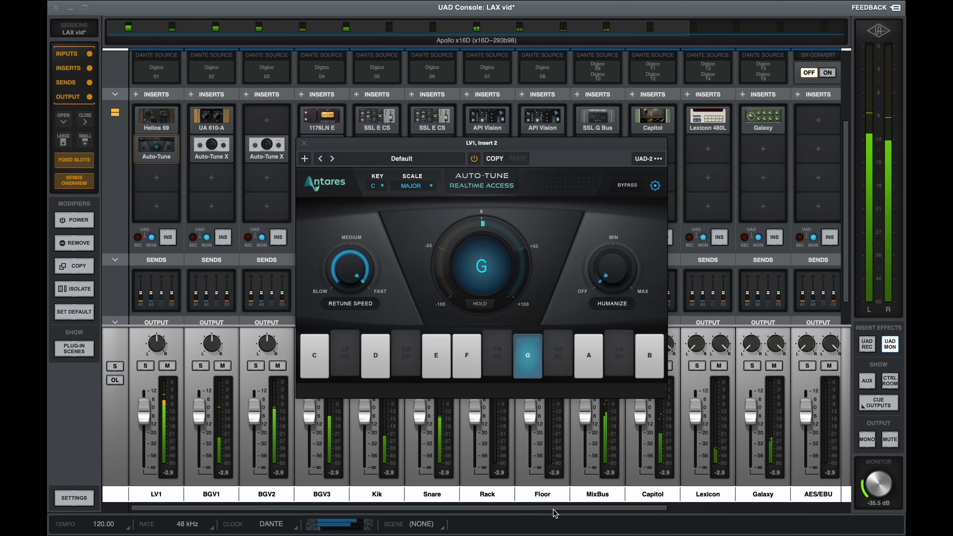
left_click(588, 356)
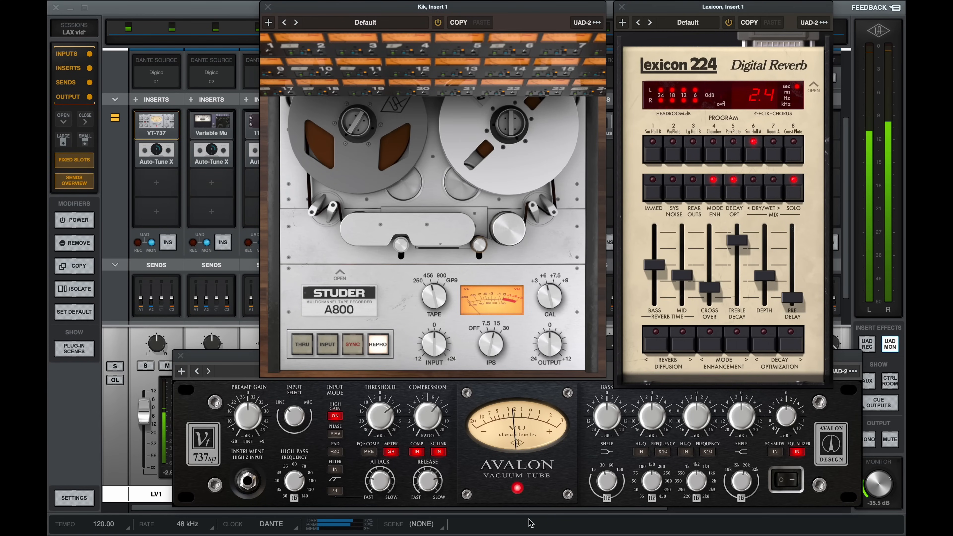
Show Auto-Tune Realtime Advanced on LV1 insert 2: soprano input, key C, chromatic scale
left_click(155, 152)
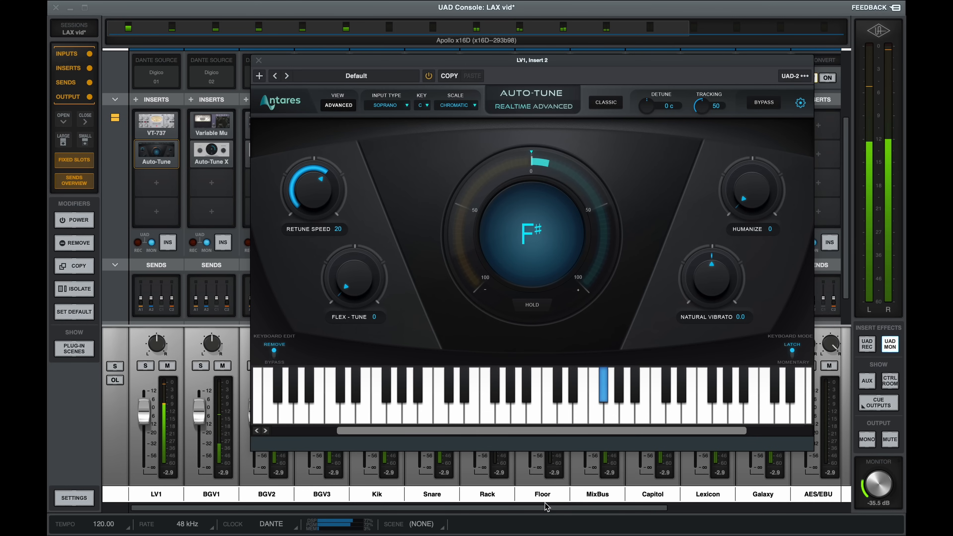
left_click(517, 395)
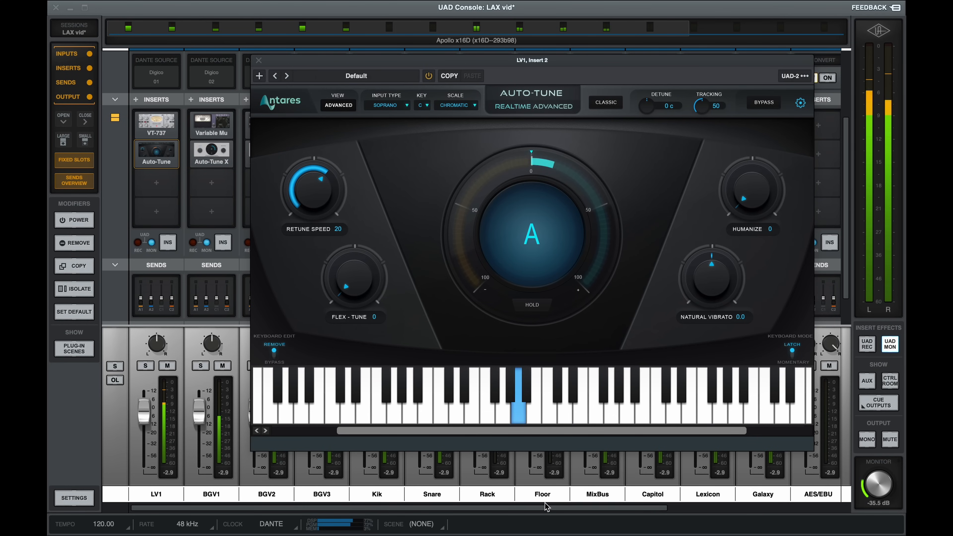
left_click(517, 398)
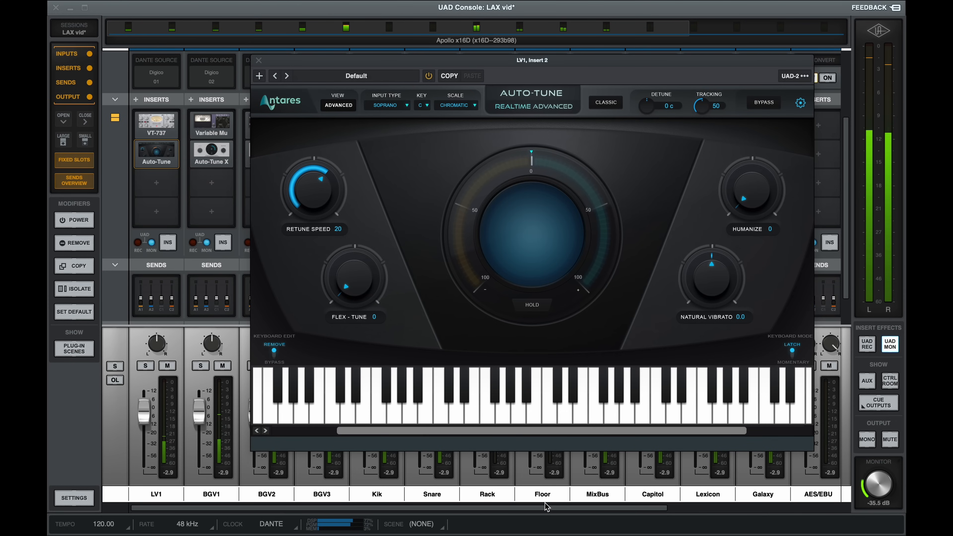
Close the Auto-Tune Realtime Advanced editor to return to the full mixer
left_click(259, 59)
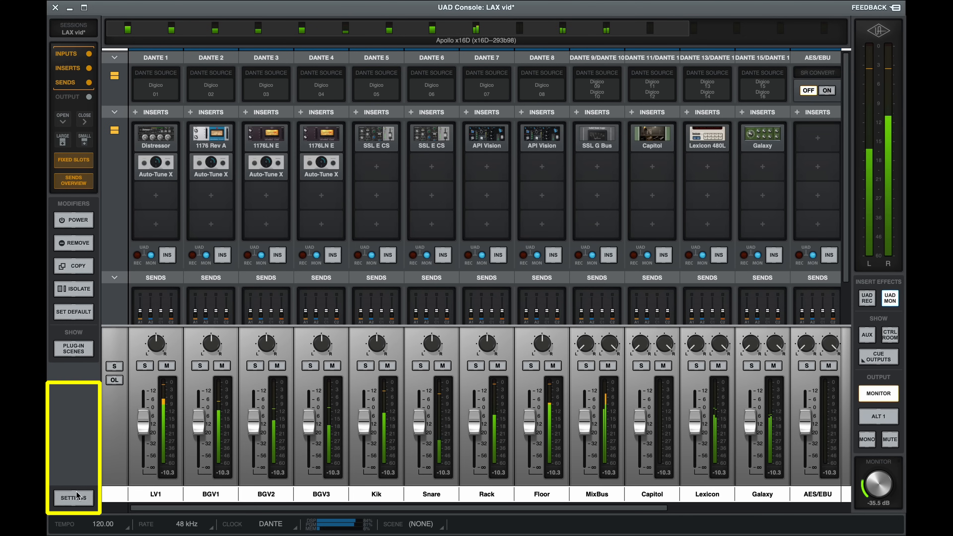
In Hardware settings keep monitor mode stereo, assign FCN 1 to ALT 1, and launch Dante Controller
left_click(73, 498)
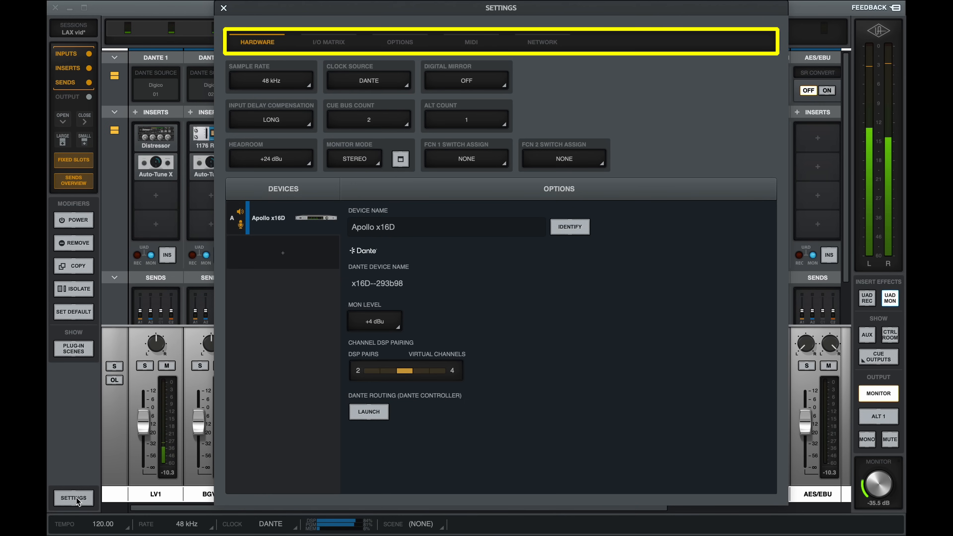
left_click(328, 42)
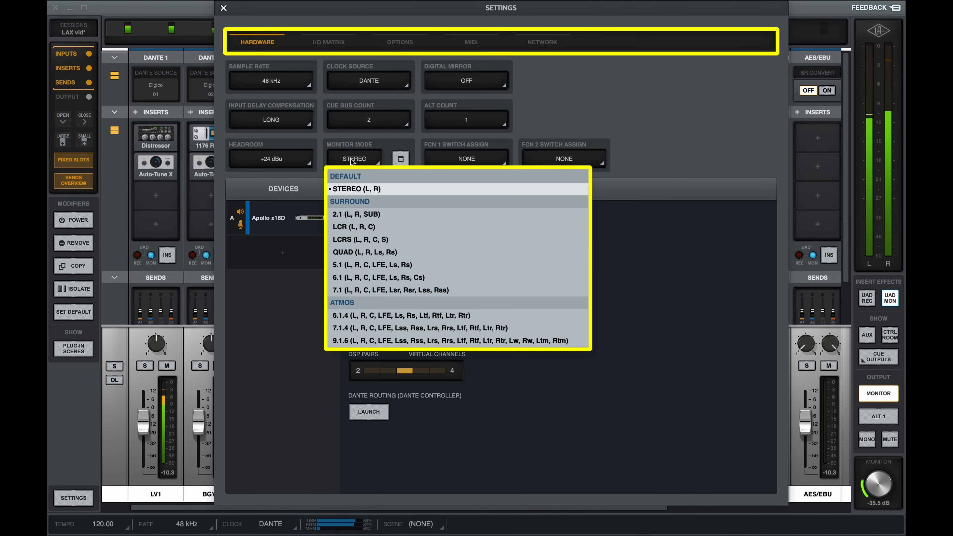
mouse_move(345, 236)
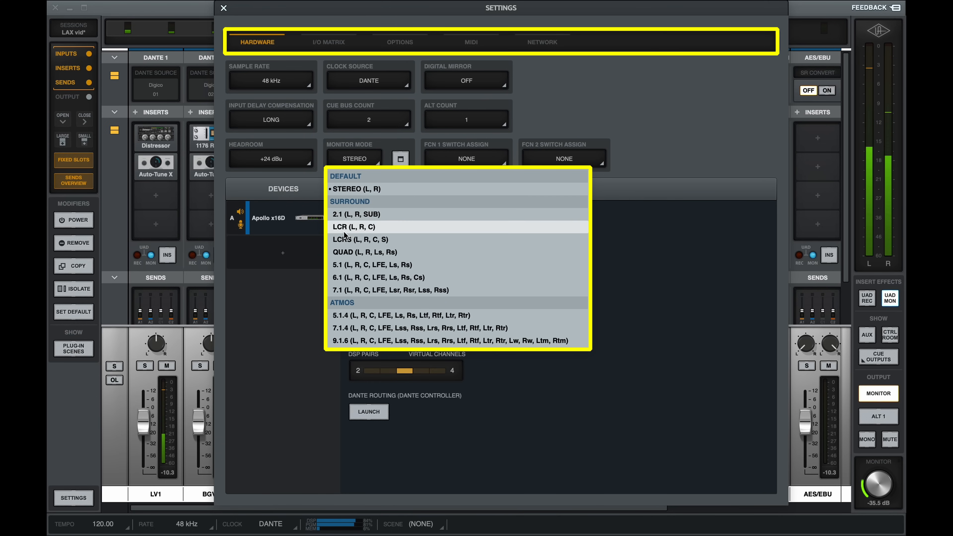
left_click(465, 159)
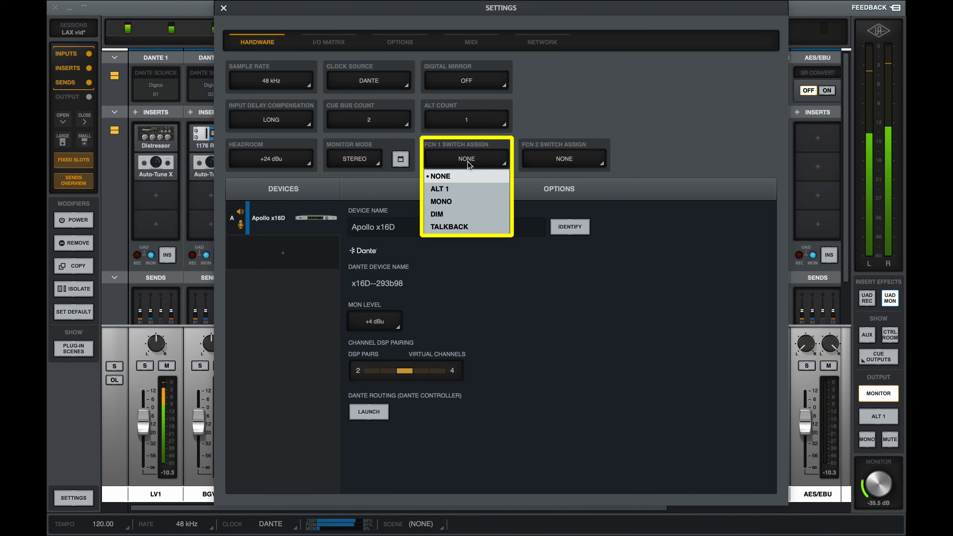
mouse_move(460, 189)
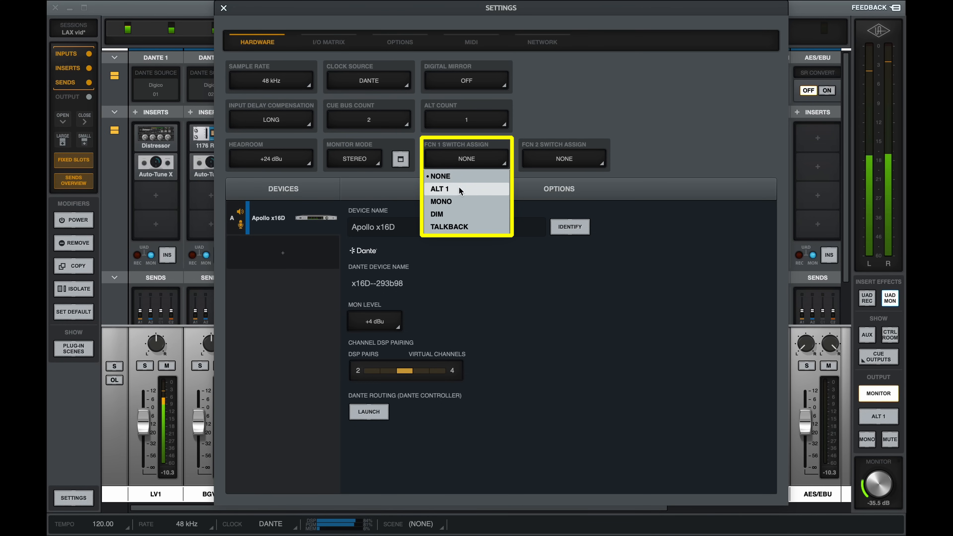
left_click(439, 189)
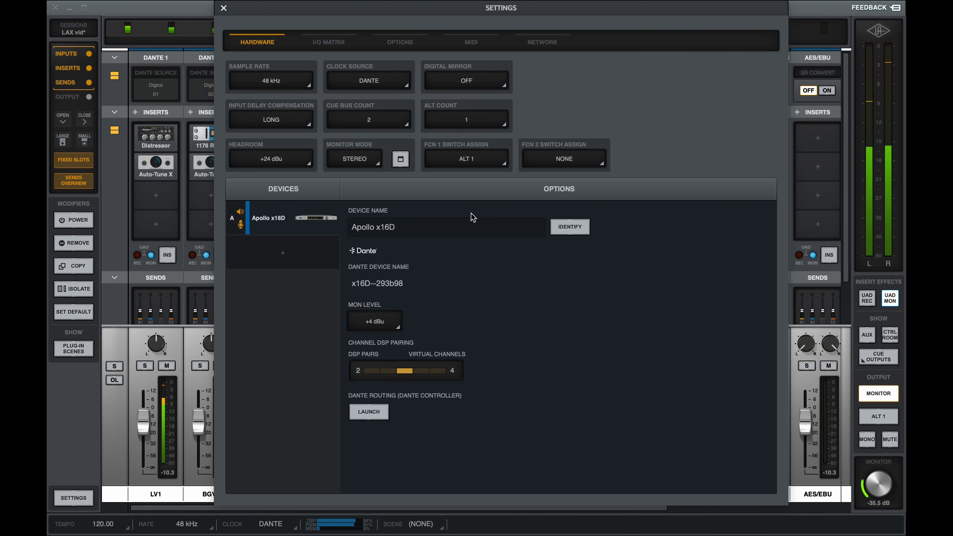
left_click(368, 411)
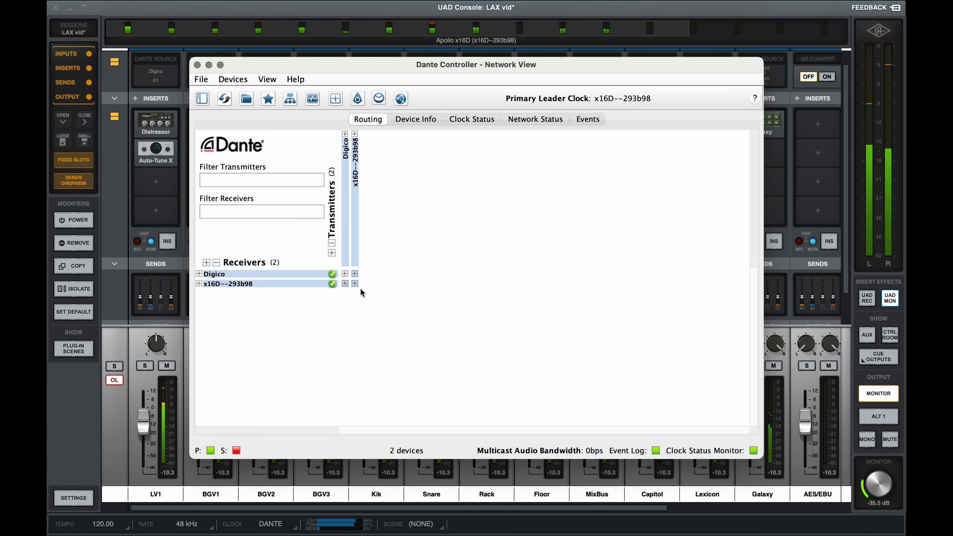
Close Dante Controller's network view to return to the UAD Console mixer
left_click(199, 283)
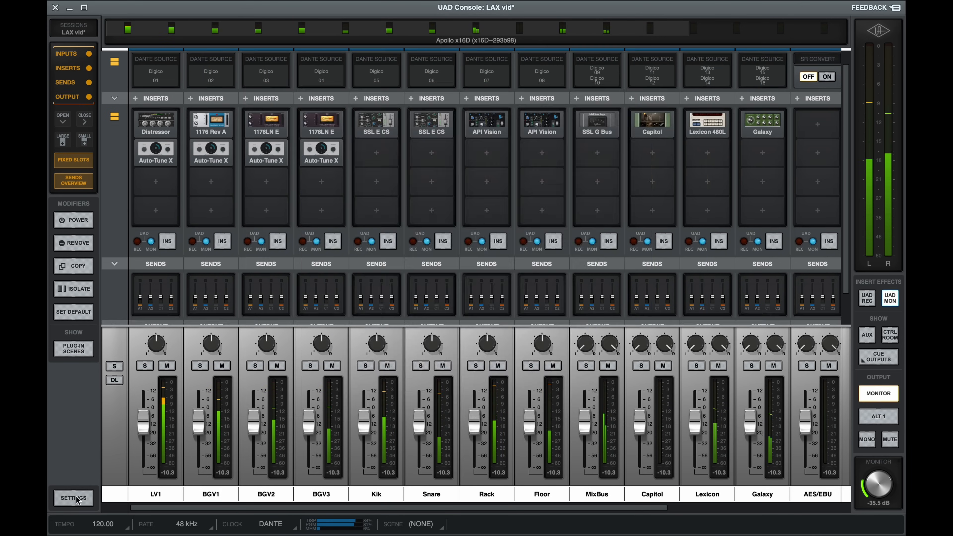
View the Network settings: Apollo x16D Dante name, automatic IP mode, switched redundancy
left_click(73, 497)
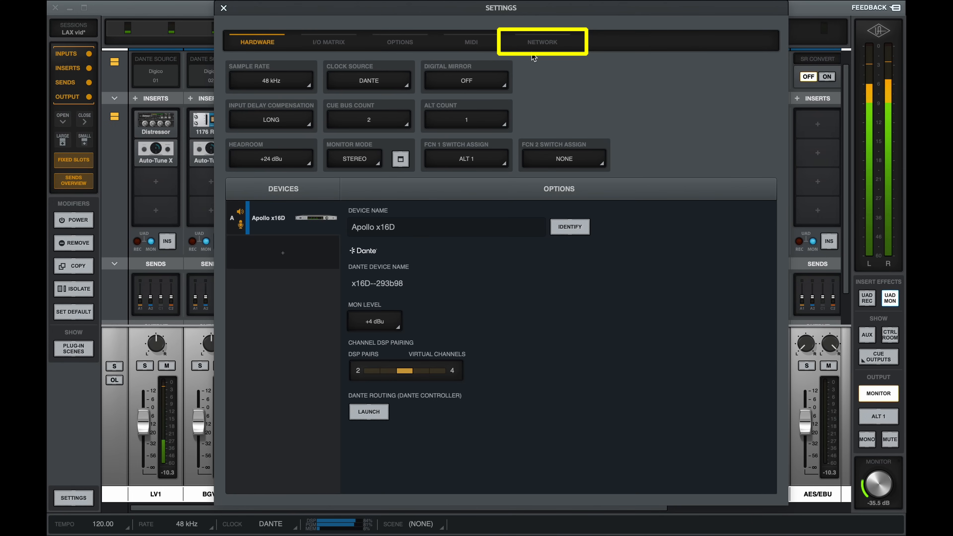
left_click(541, 42)
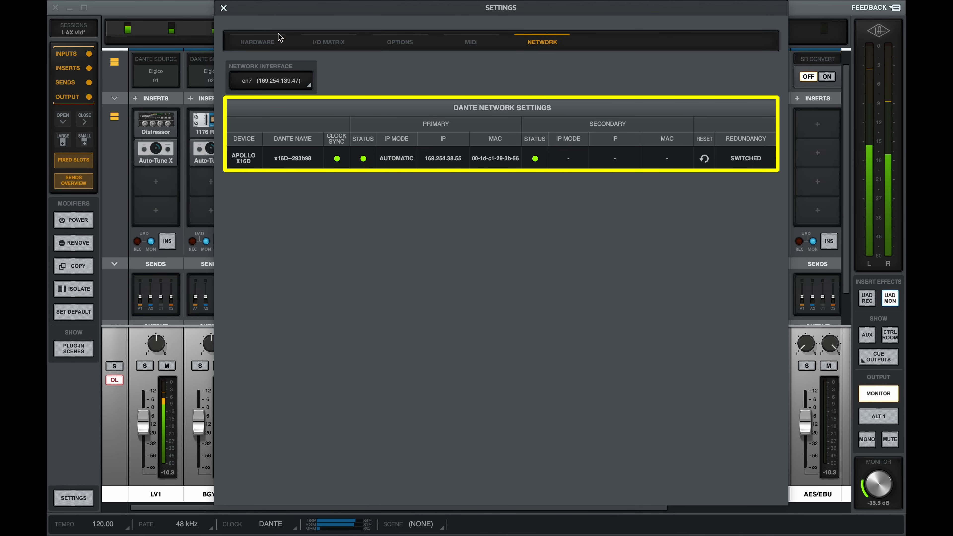
left_click(223, 8)
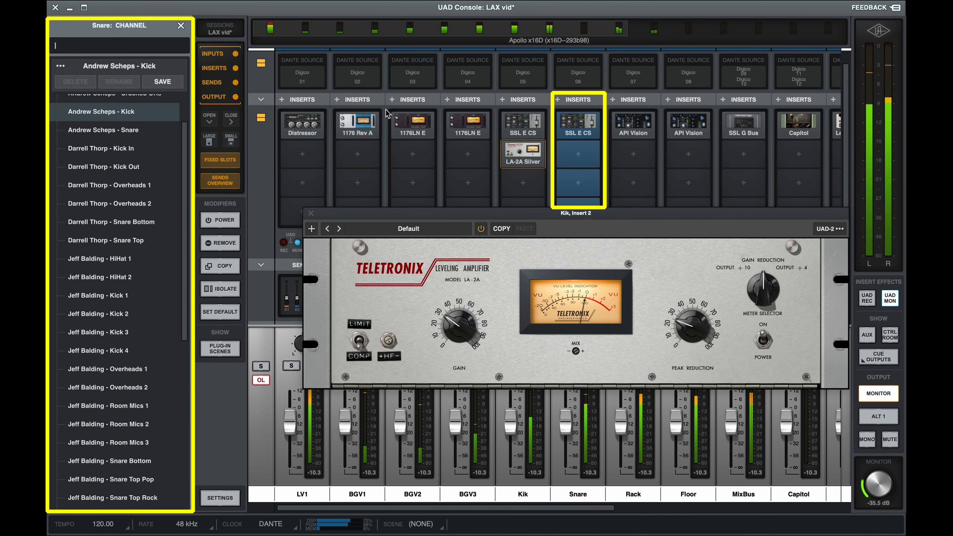
Load the Andrew Scheps - Kick preset onto Snare: LA-2A L, EQP-1A L and UA 610-B
left_click(114, 130)
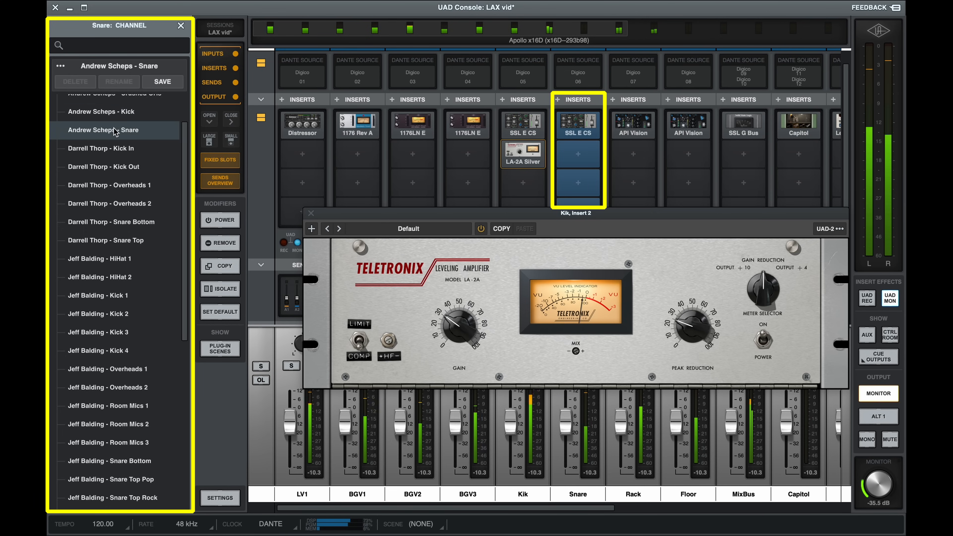
left_click(101, 111)
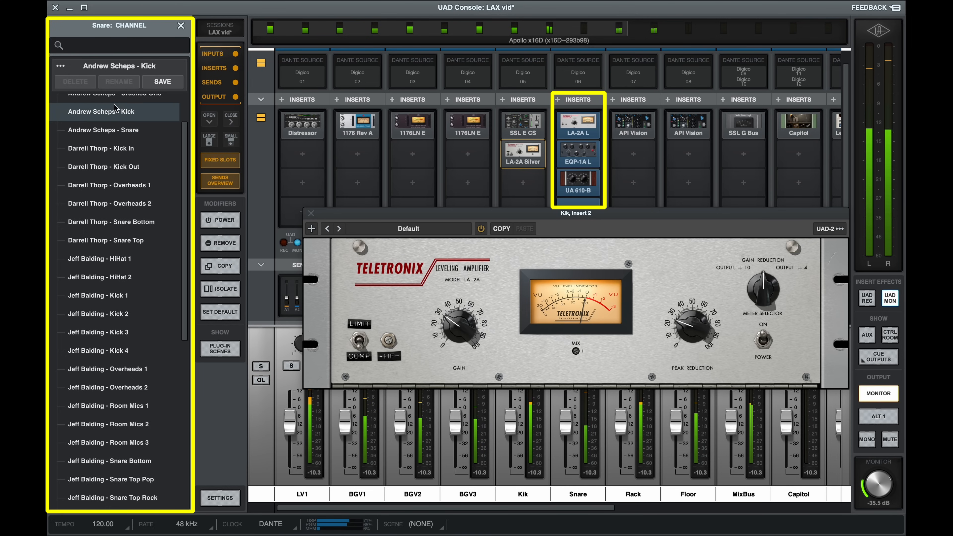
left_click(103, 166)
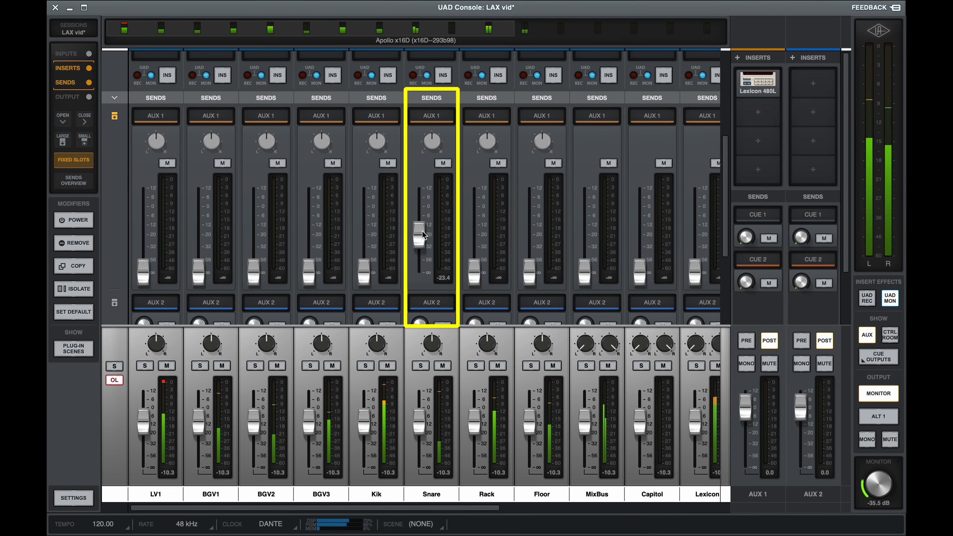
Raise Snare's AUX 1 send to -23.4 dB and mirror CUE 1 to DANTE 3-4
left_click_drag(419, 237, 419, 200)
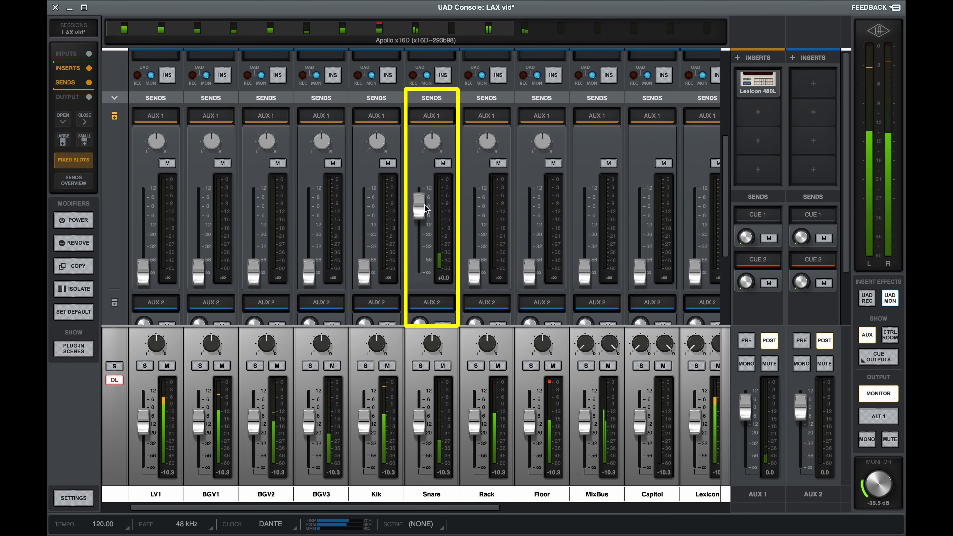
left_click_drag(418, 207, 418, 199)
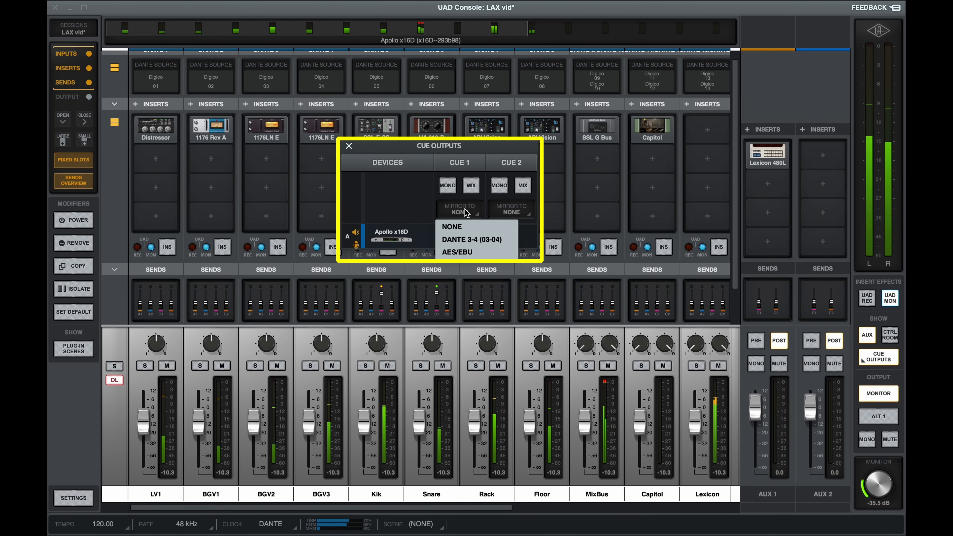
left_click(471, 239)
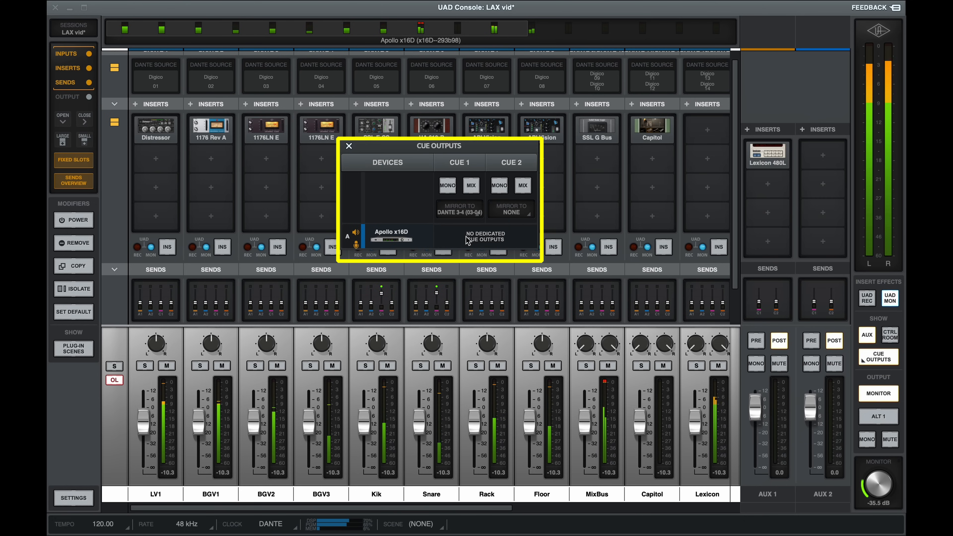
mouse_move(387, 192)
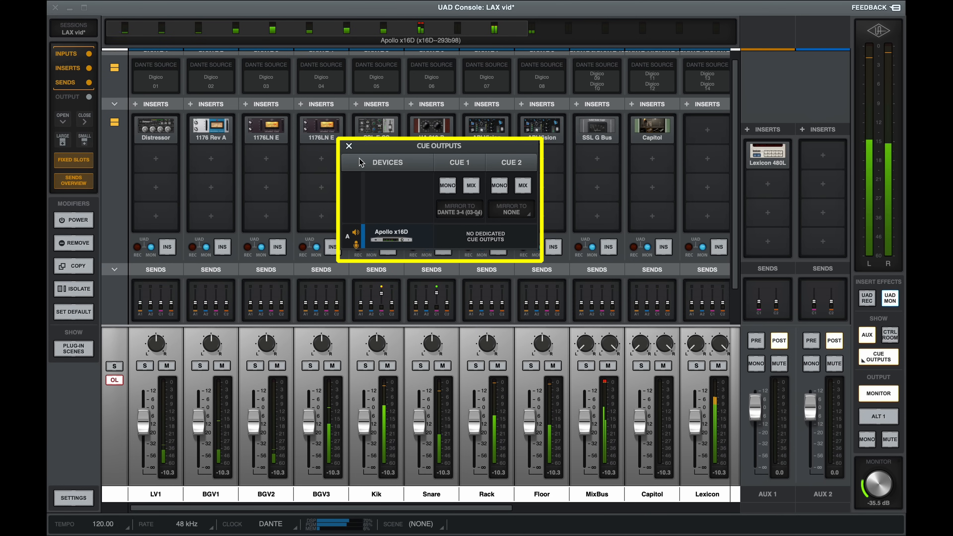
left_click(348, 146)
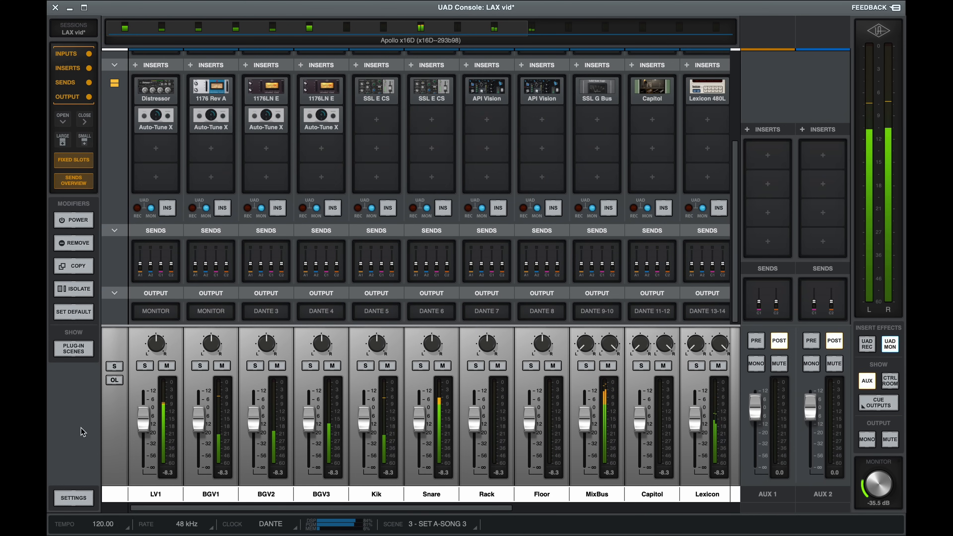
Flex-route LV1's output to DANTE 1 and BGV1's output to DANTE 2
left_click(155, 304)
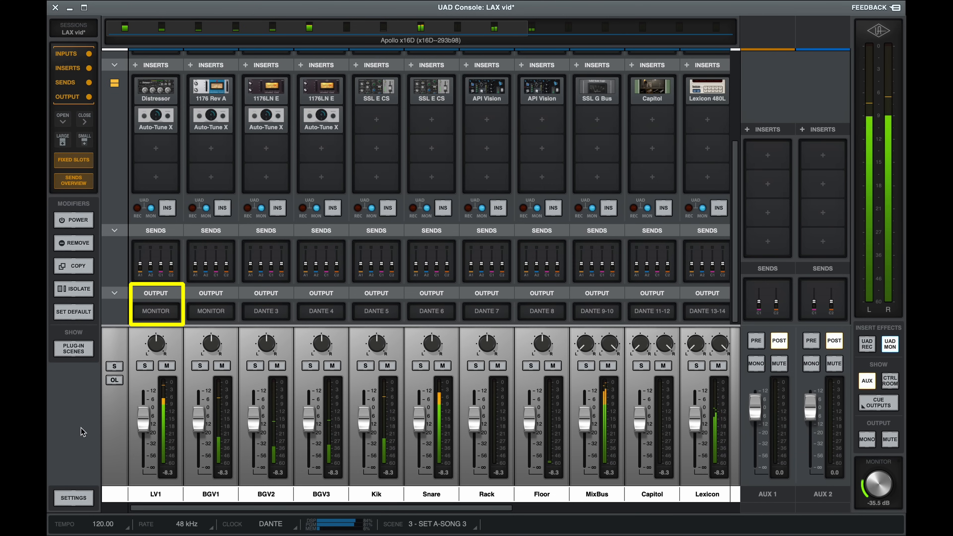
left_click(155, 311)
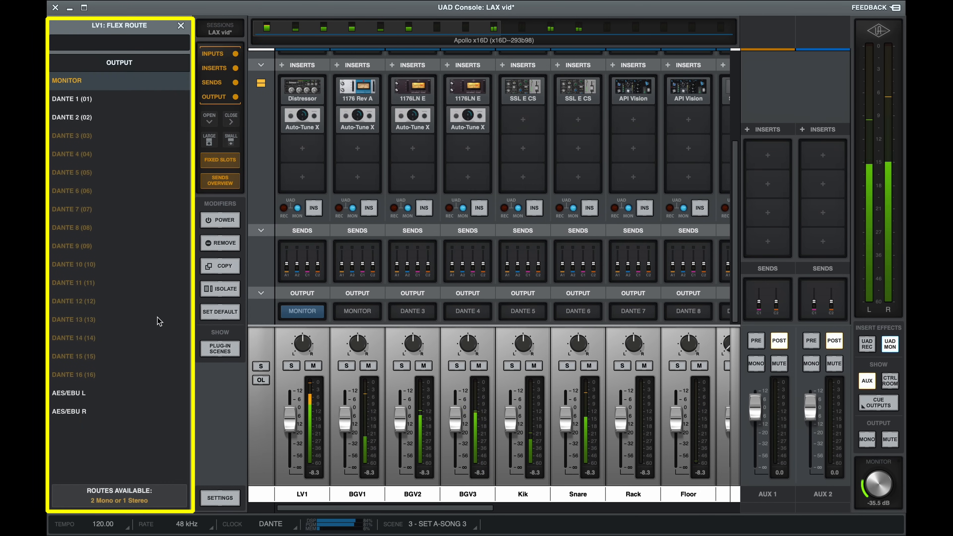
left_click(72, 99)
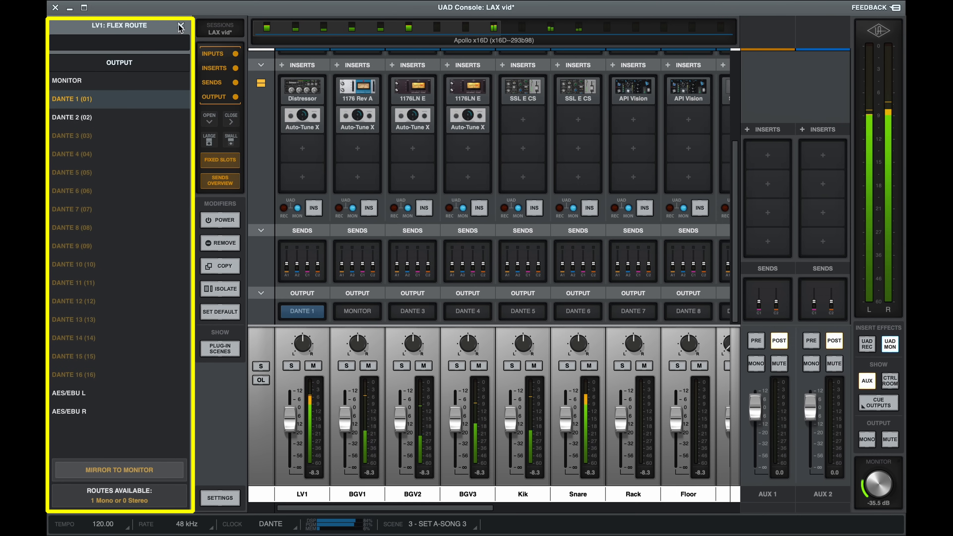
left_click(179, 27)
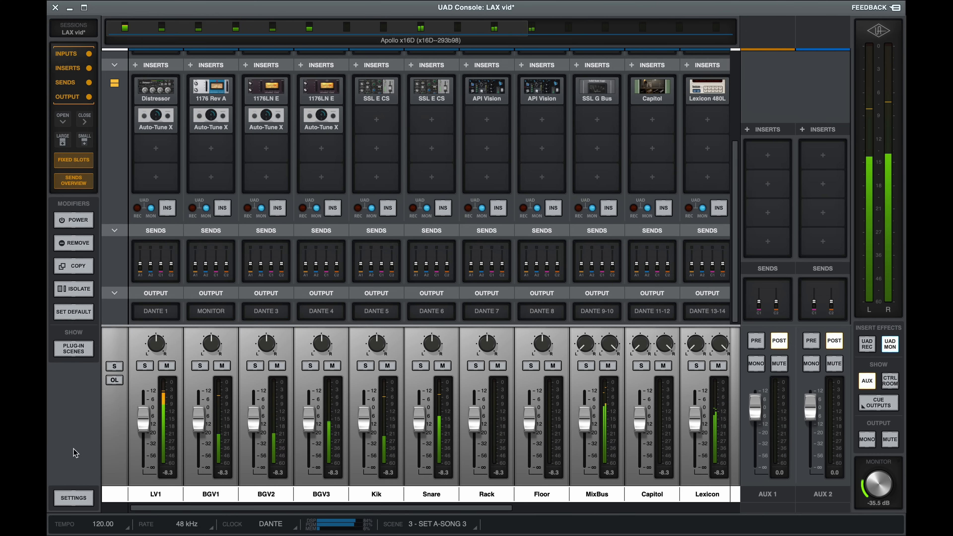
left_click(210, 311)
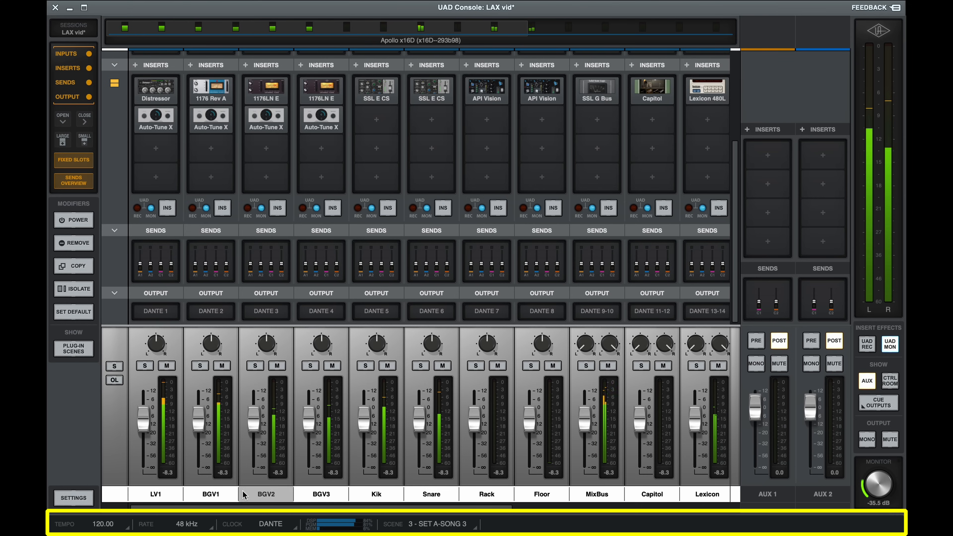
left_click(270, 524)
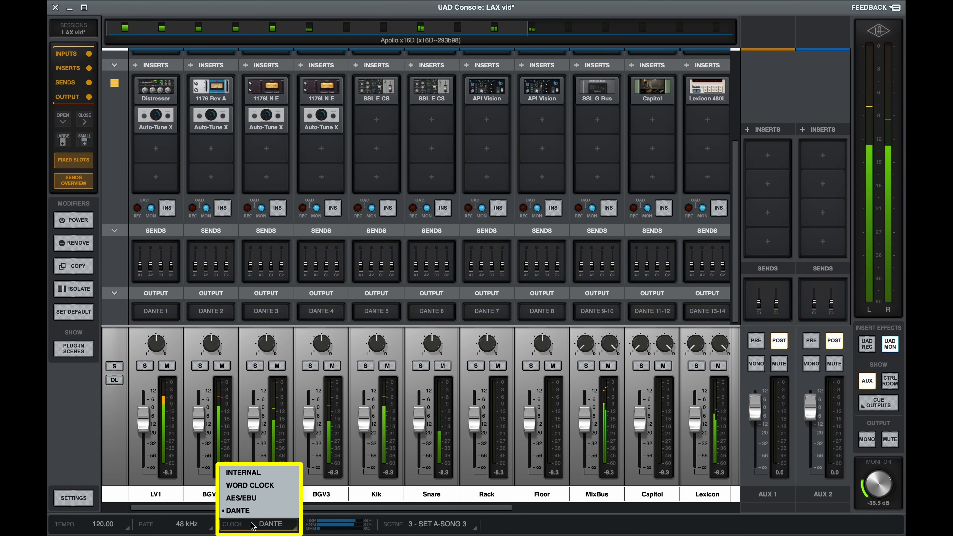
mouse_move(250, 485)
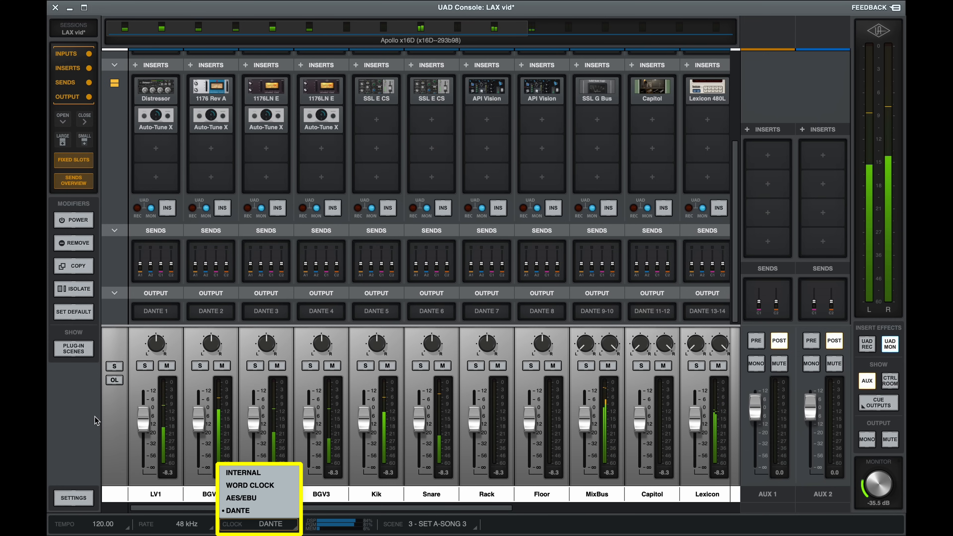
left_click(233, 524)
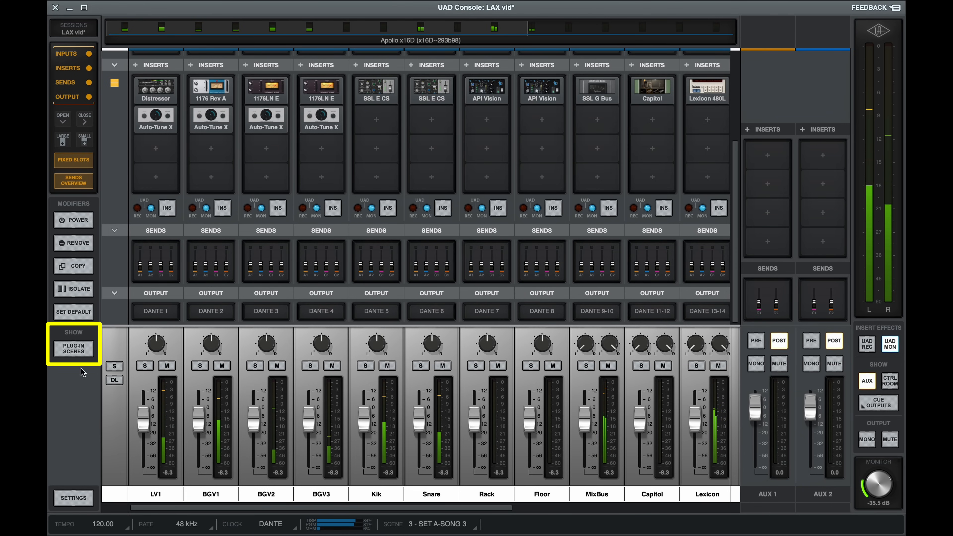
Save the current plug-in setup as scene 1 named SET A SONG 1
left_click(73, 344)
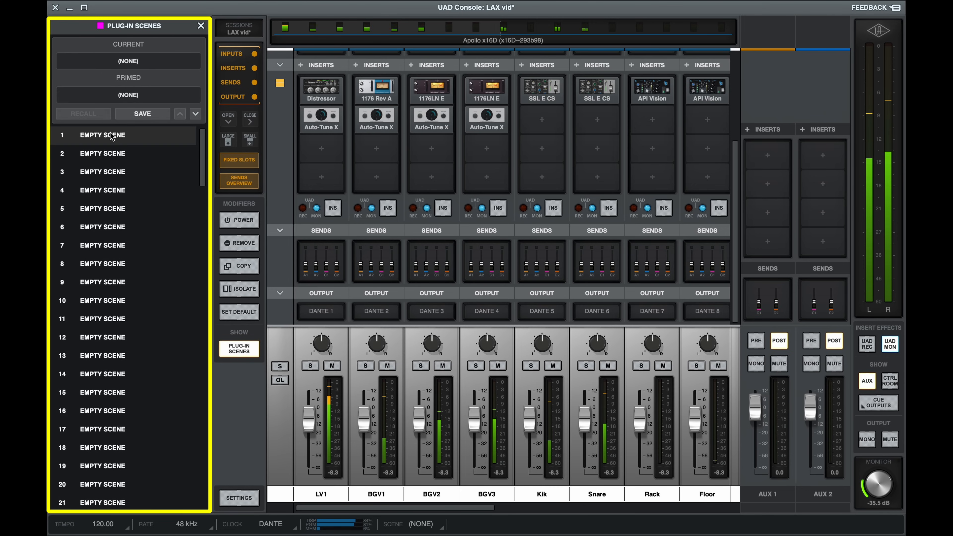
left_click(142, 114)
type("Set A Song 1")
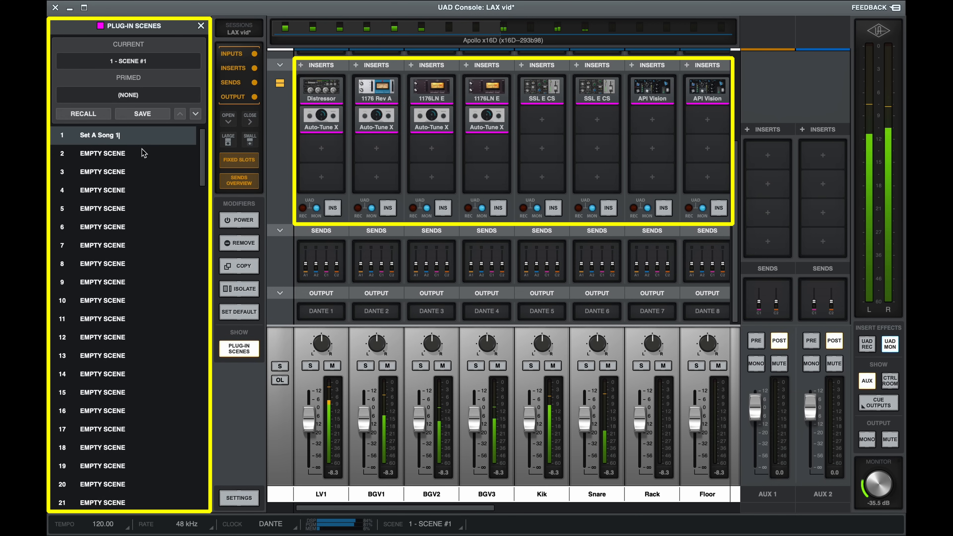
left_click(122, 153)
type("SET A SONG 2")
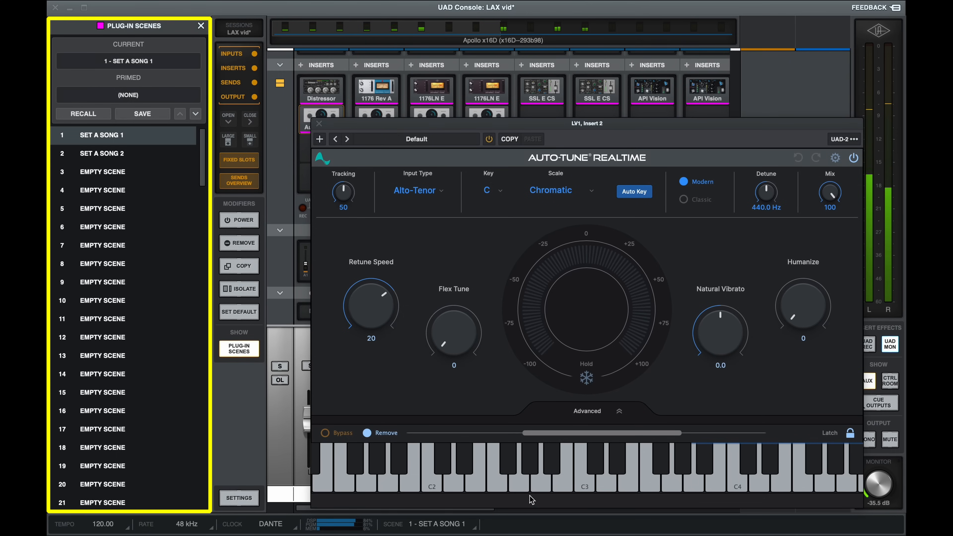
Save scene 2 as SET A SONG 2 and prime it for recall, keeping Song 1 current
left_click(628, 468)
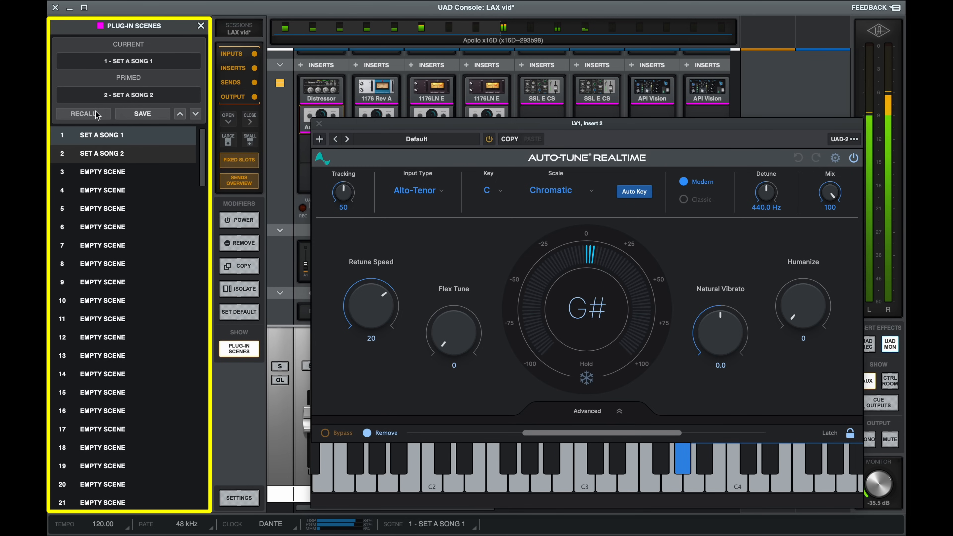
left_click(82, 113)
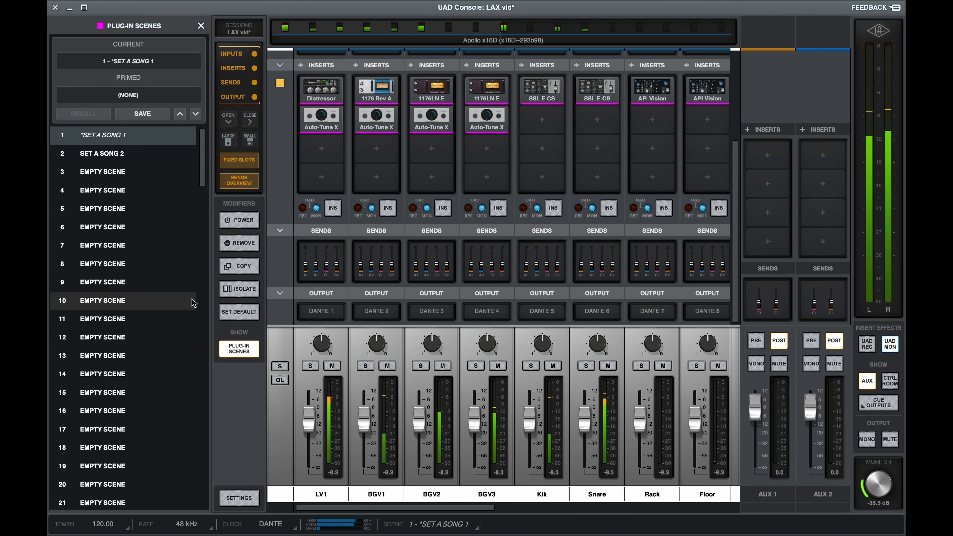
left_click(239, 498)
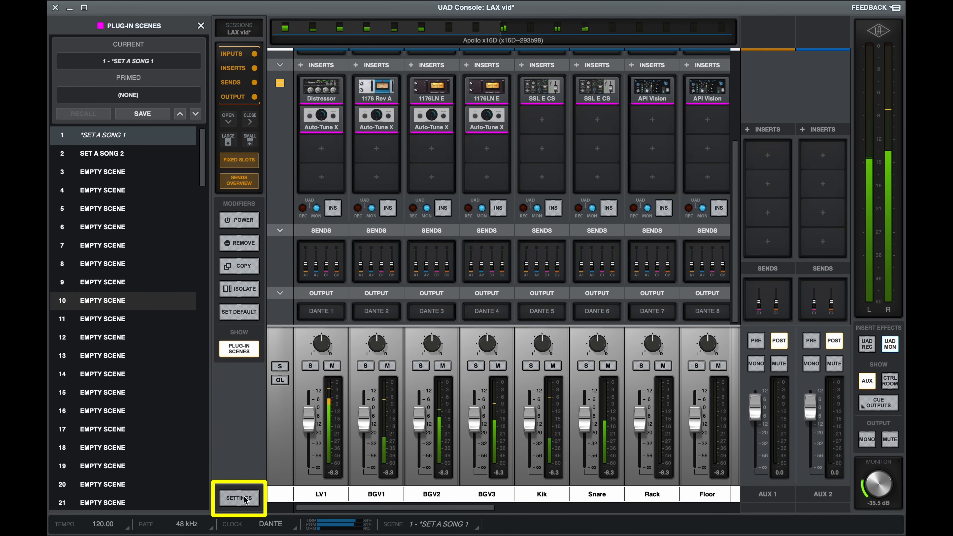
Show the MIDI settings: no device, tap tempo and plug-in scenes on channel 1
left_click(238, 496)
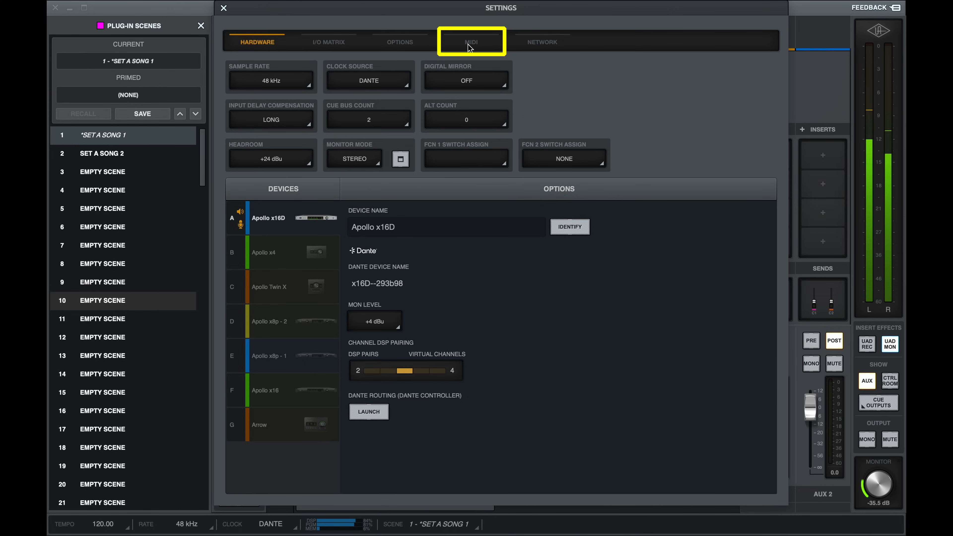
left_click(471, 42)
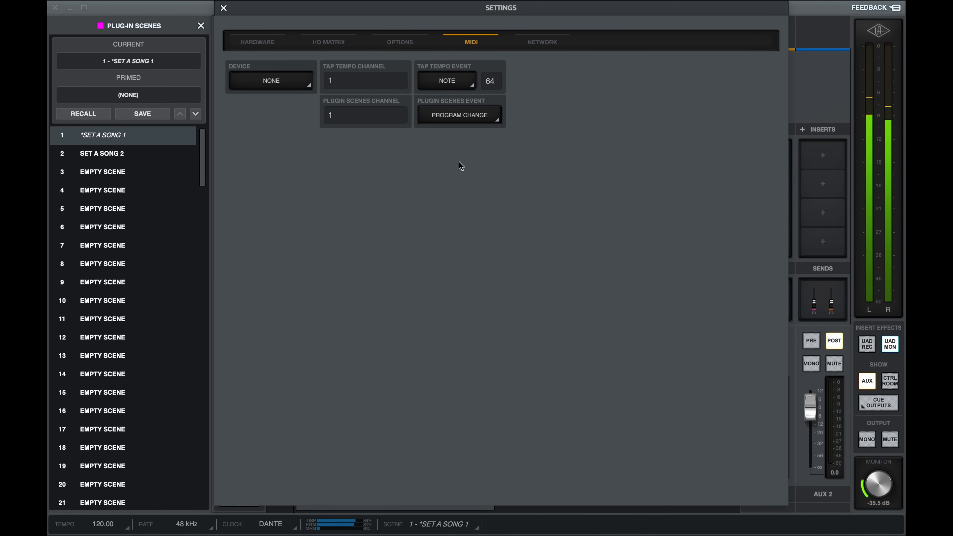